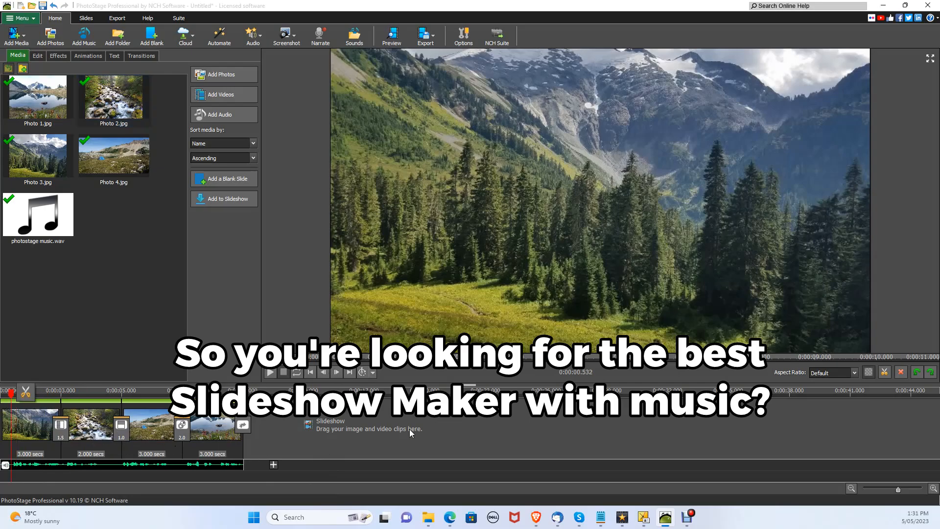
Close the finished sample slideshow and return to the Windows desktop.
left_click(271, 372)
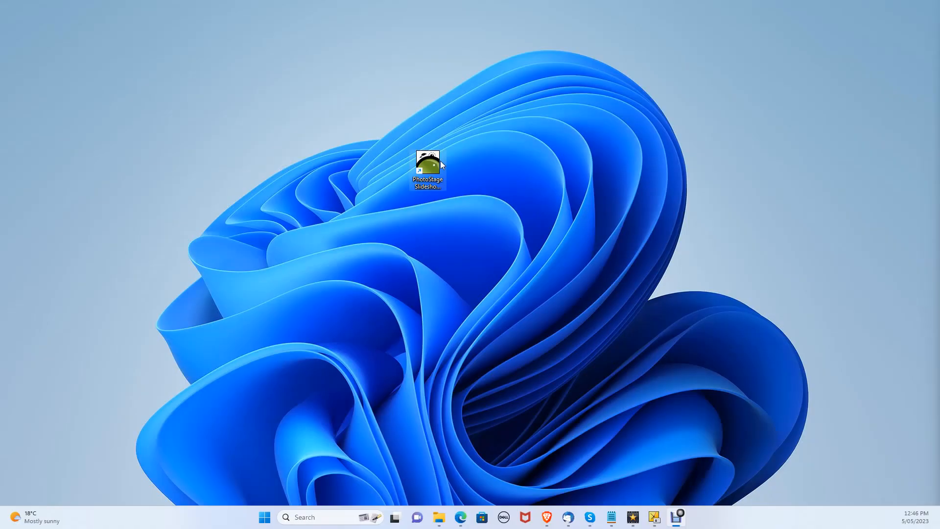
Launch PhotoStage from its desktop shortcut into a new, empty project.
double_click(426, 166)
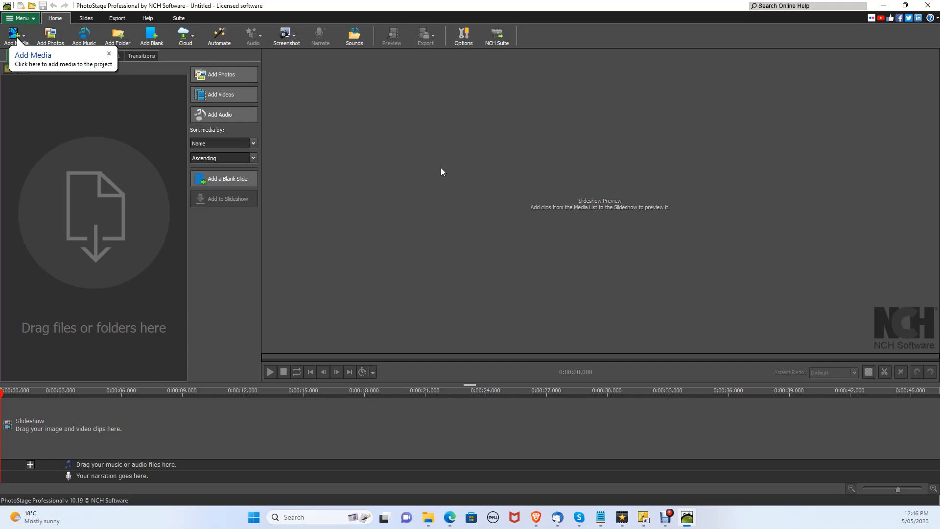
Import all four landscape photos (Photo 1–4) from the PhotoSlide folder into the media list.
left_click(17, 36)
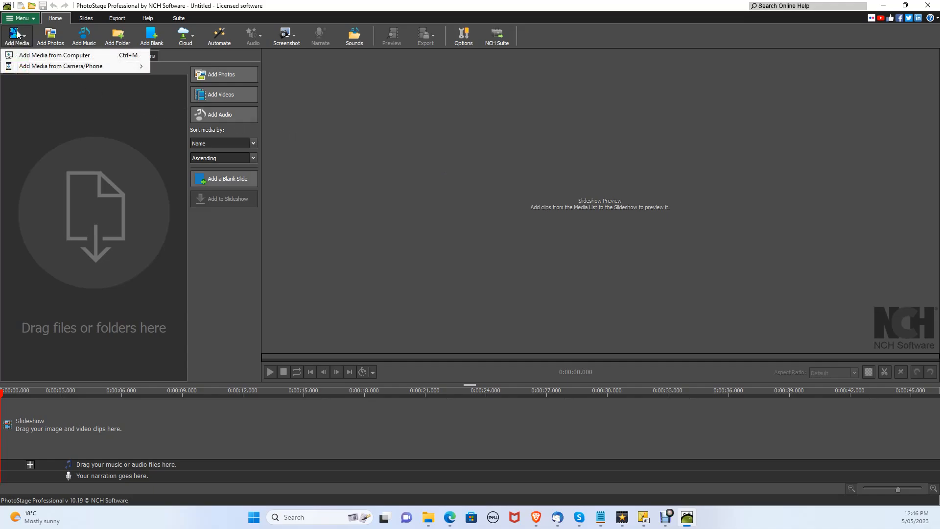
left_click(55, 55)
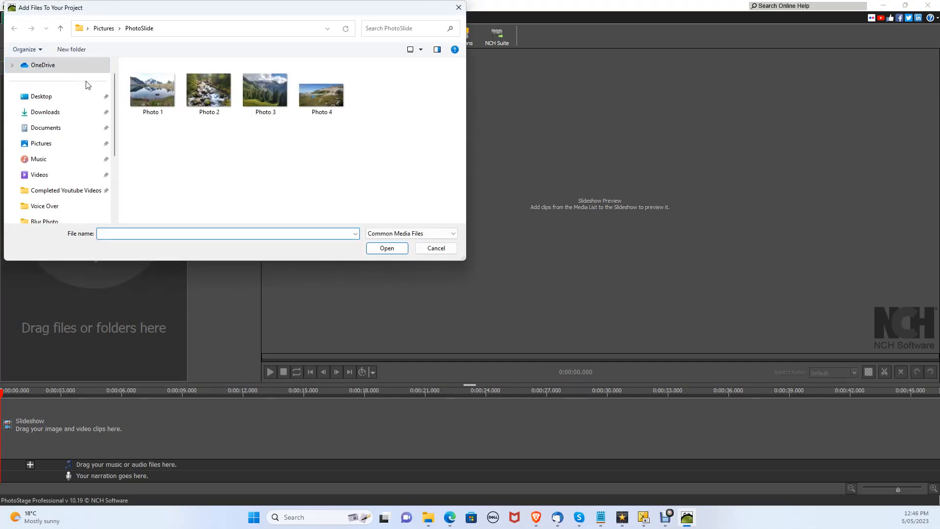
mouse_move(389, 140)
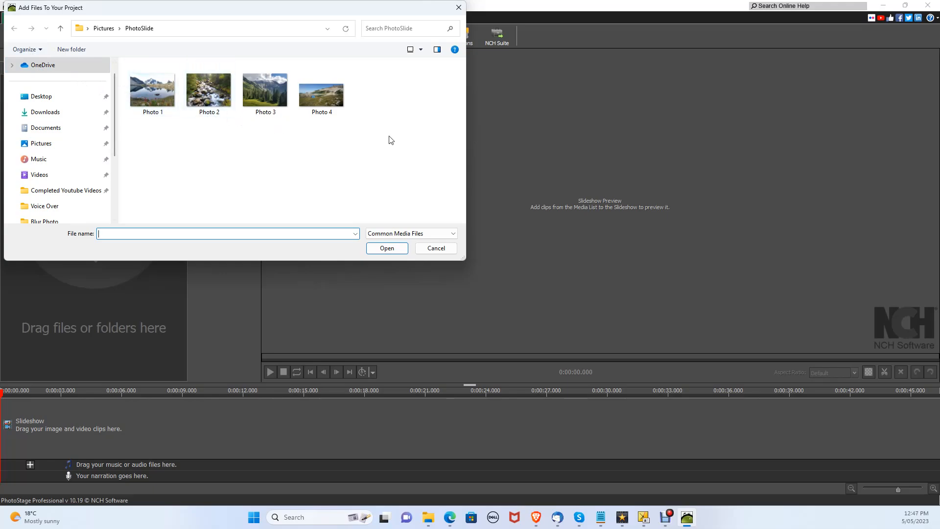
key("ctrl+a")
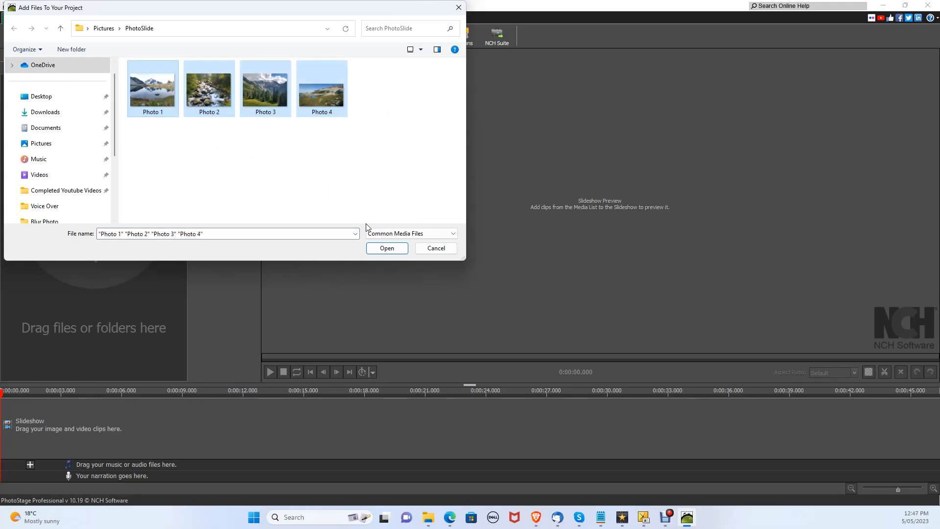
left_click(386, 248)
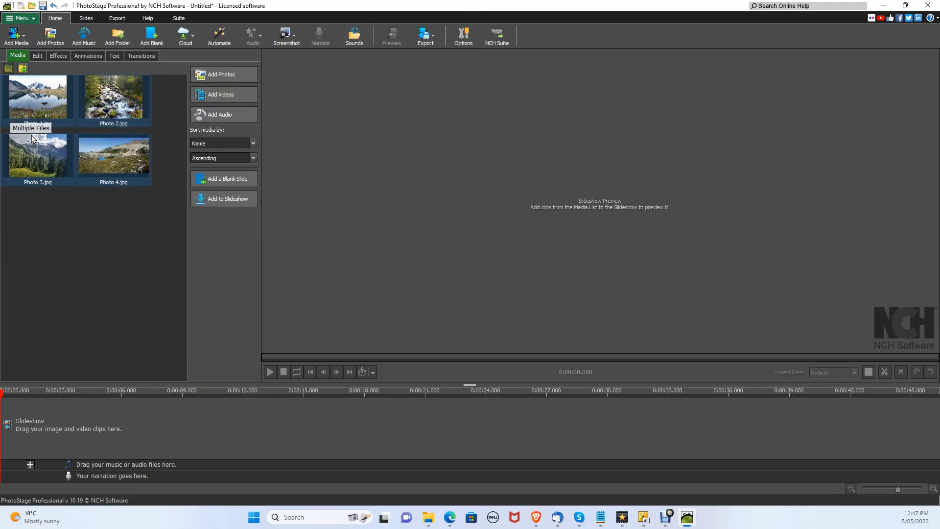
Add the four photos to the timeline as 3-second slides and move Photo 4 to the front.
left_click(223, 199)
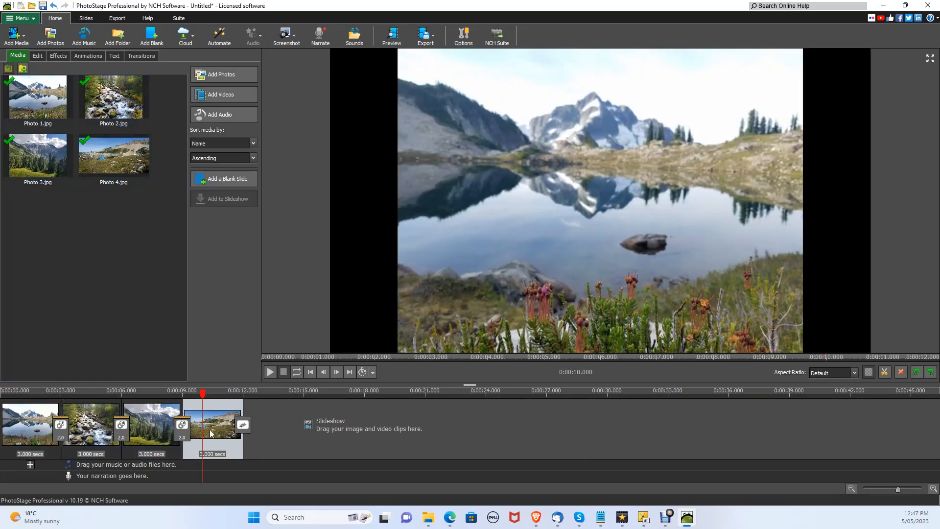
left_click(31, 424)
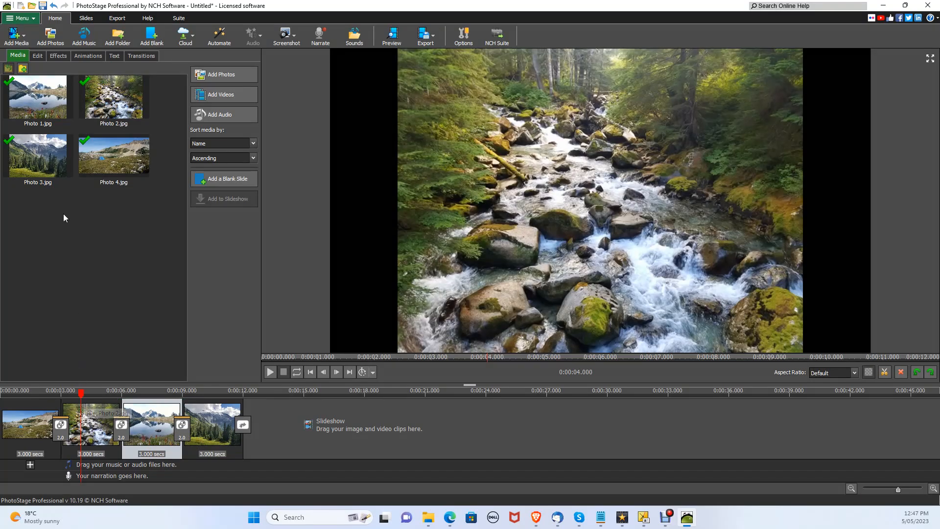
Crop the lake-reflection slide to a 16:9 widescreen frame filling the preview.
left_click(37, 56)
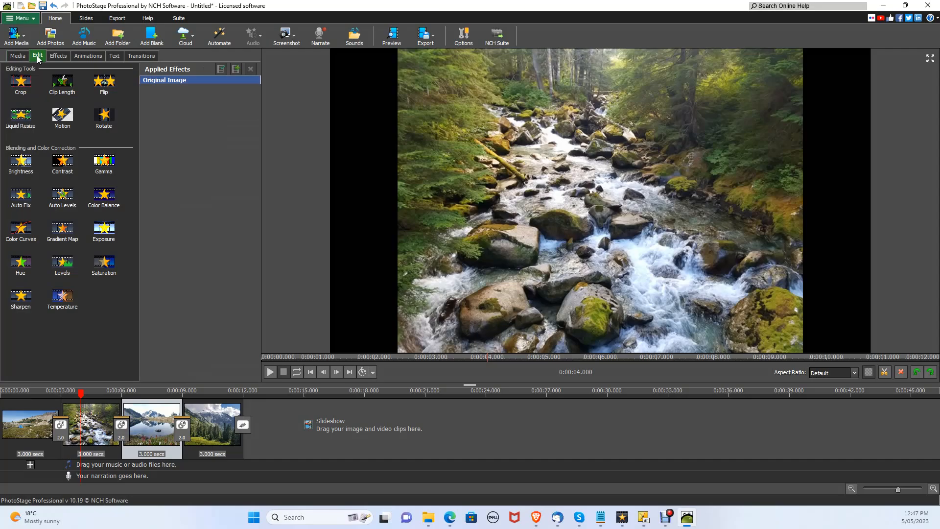
mouse_move(21, 84)
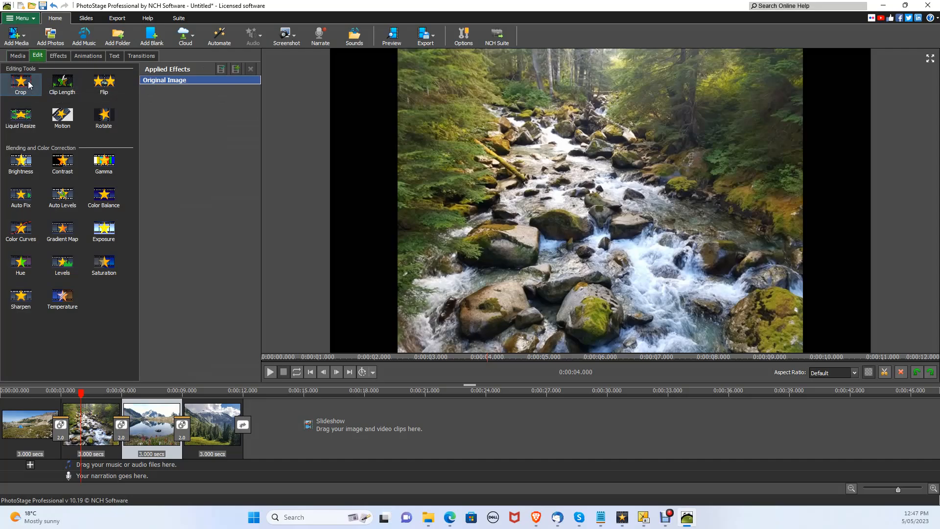
left_click(19, 84)
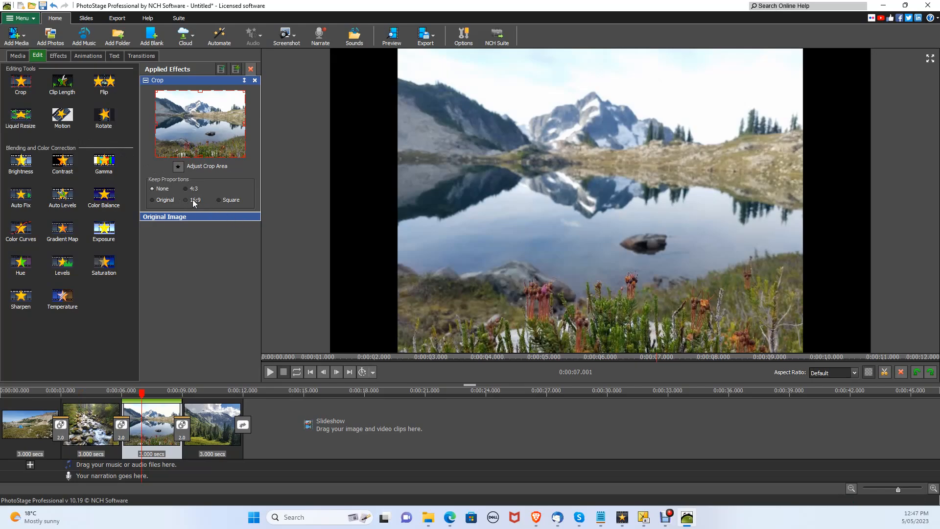
left_click(186, 200)
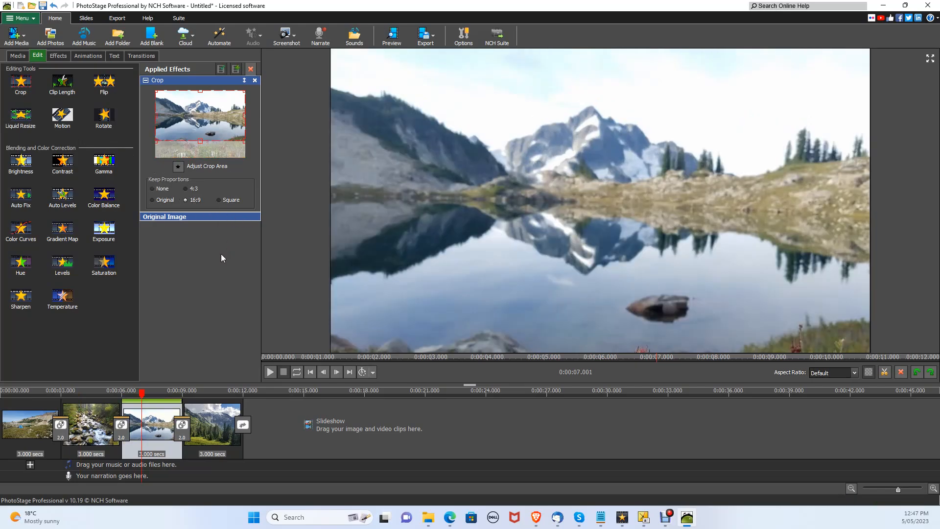
mouse_move(212, 186)
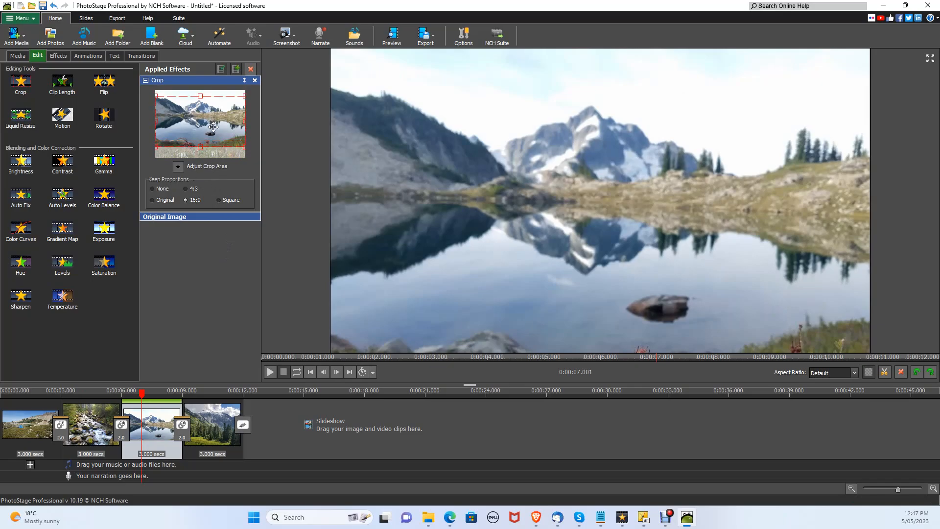
left_click(17, 55)
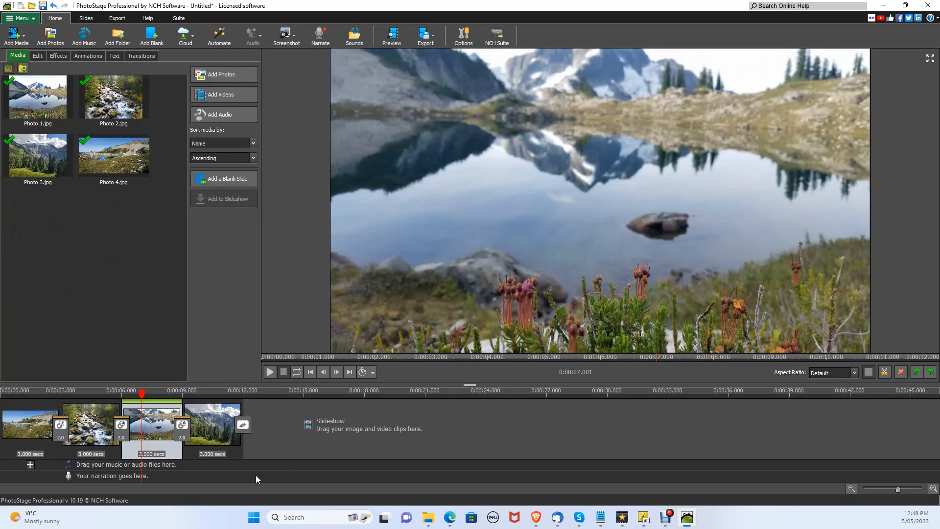
left_click(141, 56)
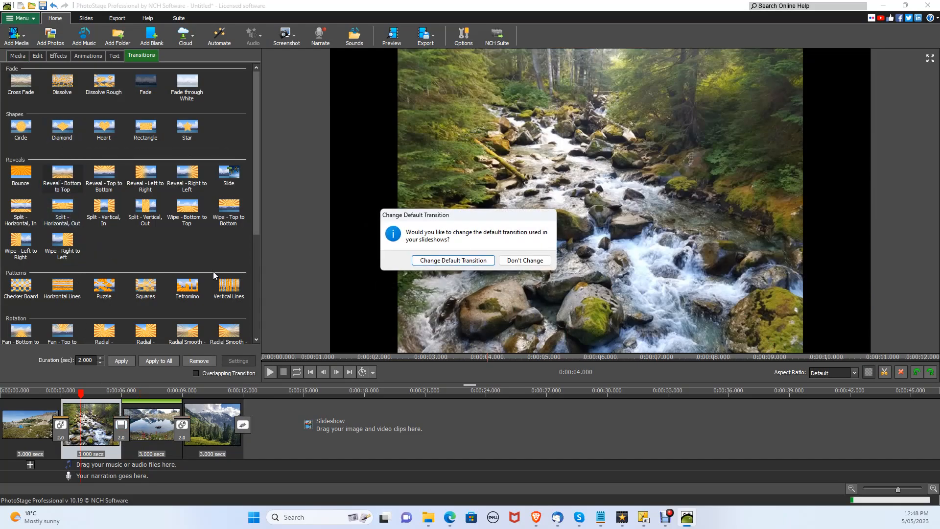
left_click(452, 260)
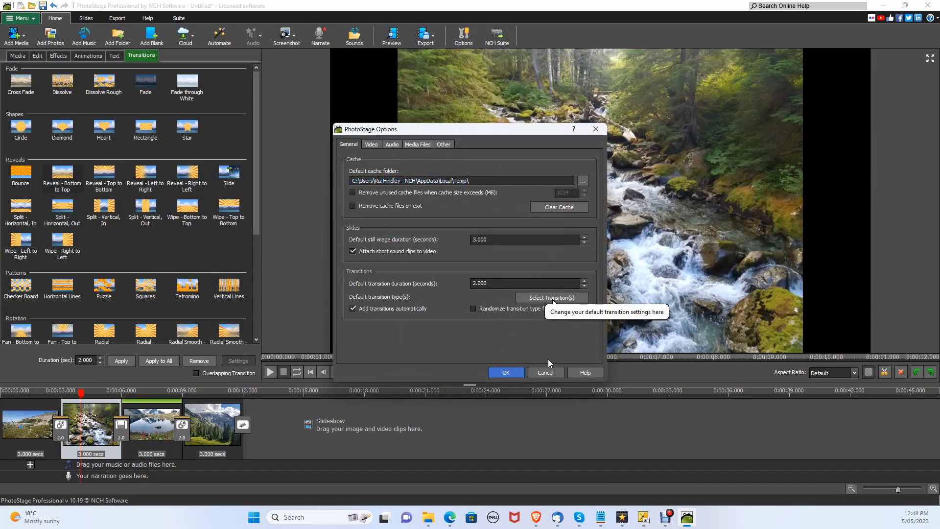
left_click(505, 372)
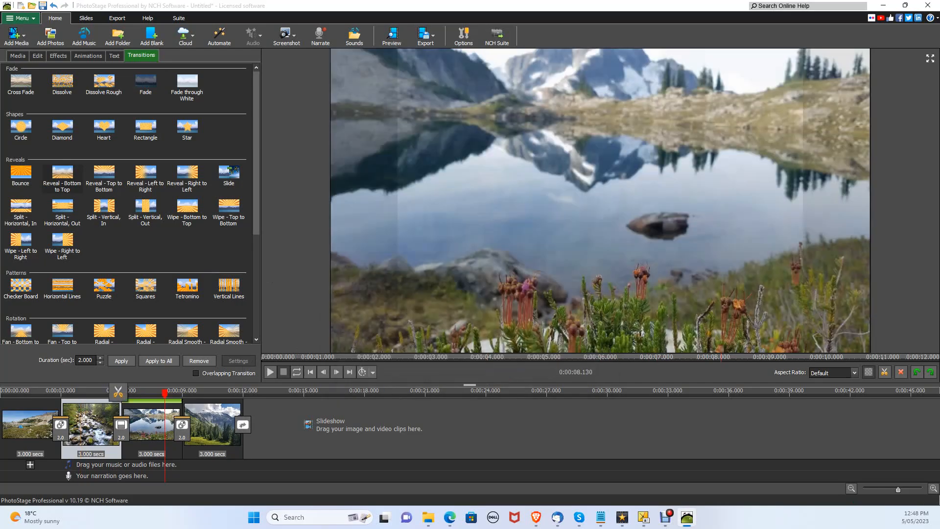
mouse_move(29, 465)
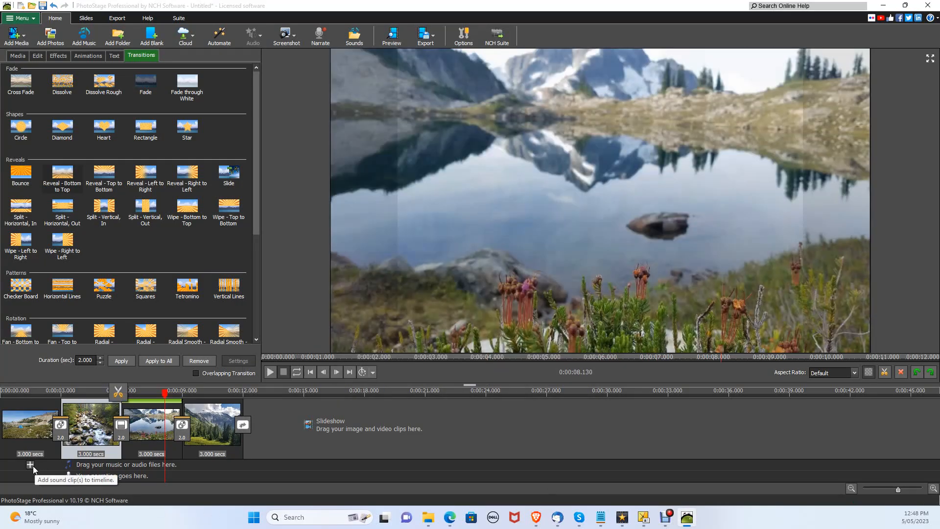
Place the song 'Jeris - Get Lost' from the Music Slide folder on the audio track.
left_click(29, 465)
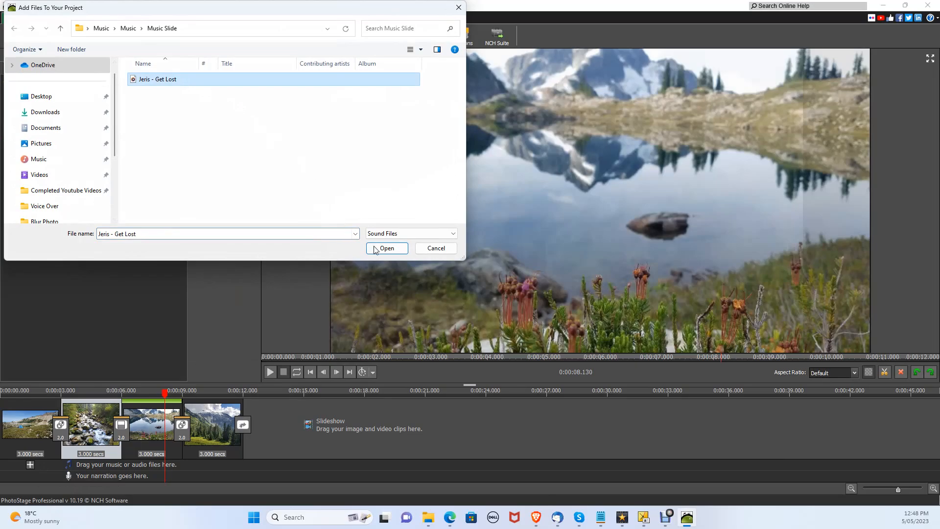
left_click(387, 247)
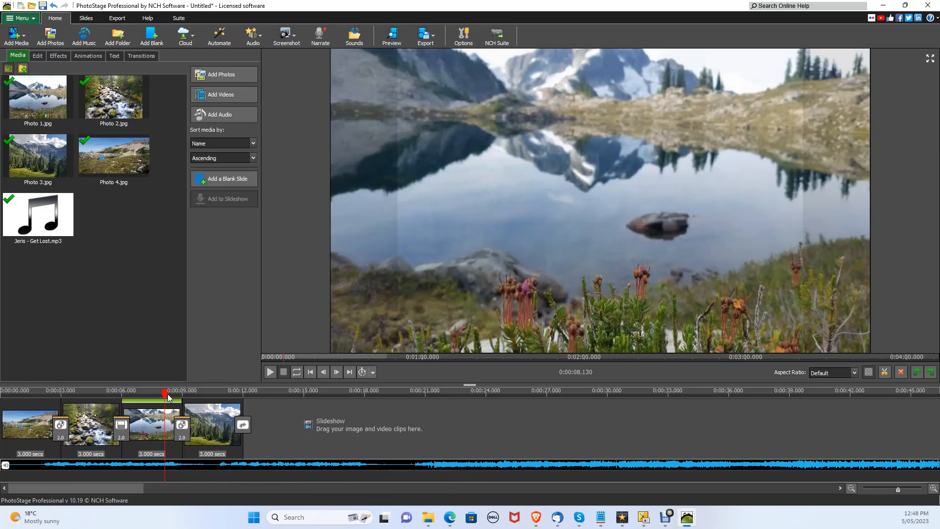
Cue the playhead near 20 seconds where the music will be cut after the last slide.
left_click(376, 394)
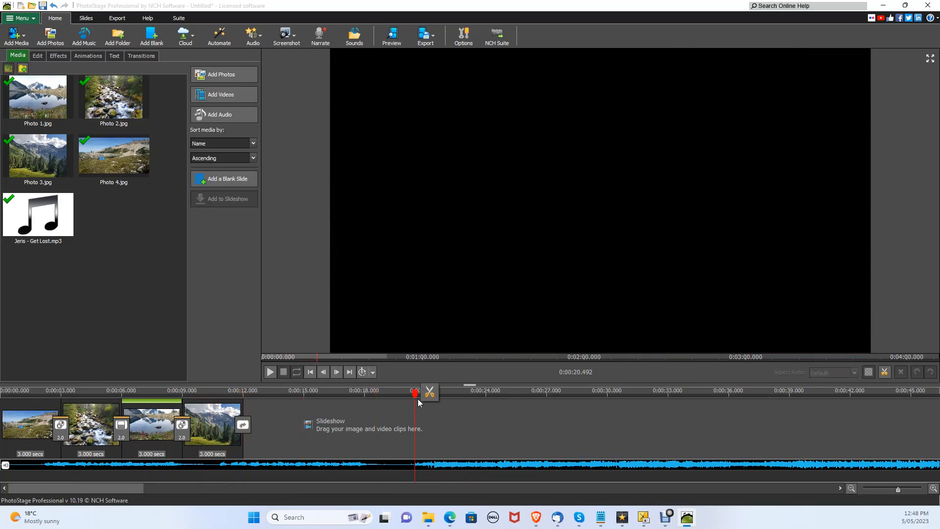
mouse_move(447, 419)
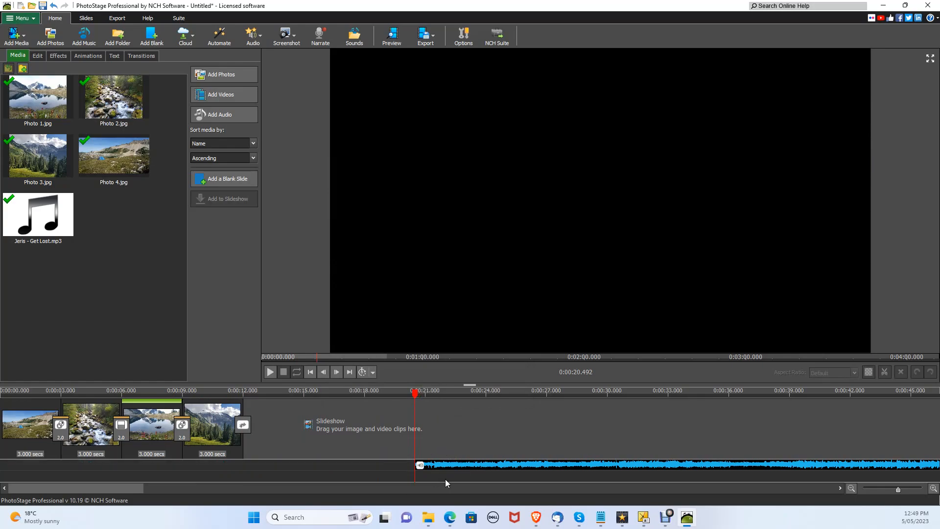
mouse_move(485, 458)
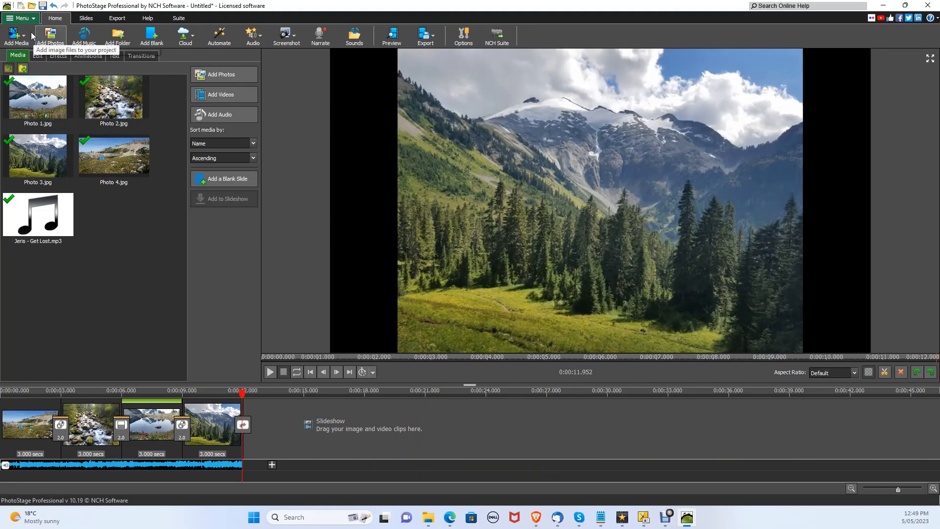
Save the project as 'New Slideshow for youtube' via Save As.
left_click(21, 18)
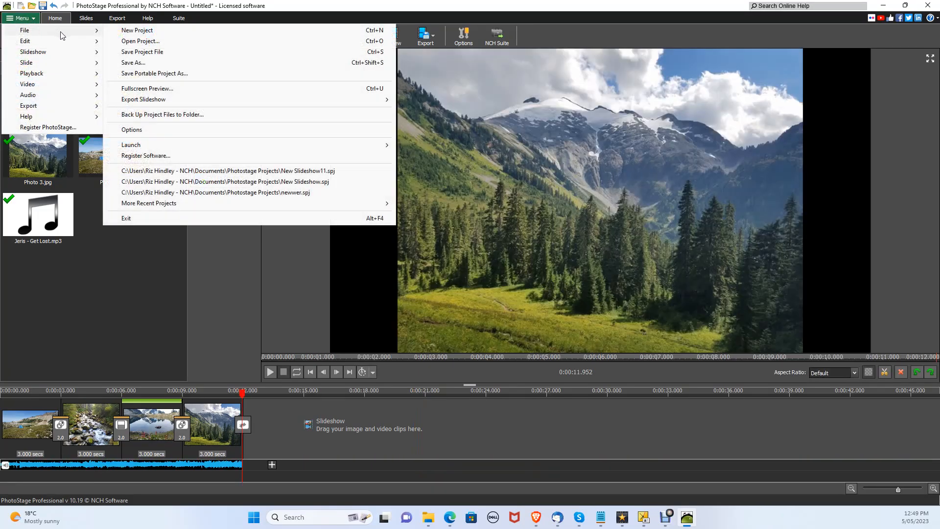
left_click(132, 63)
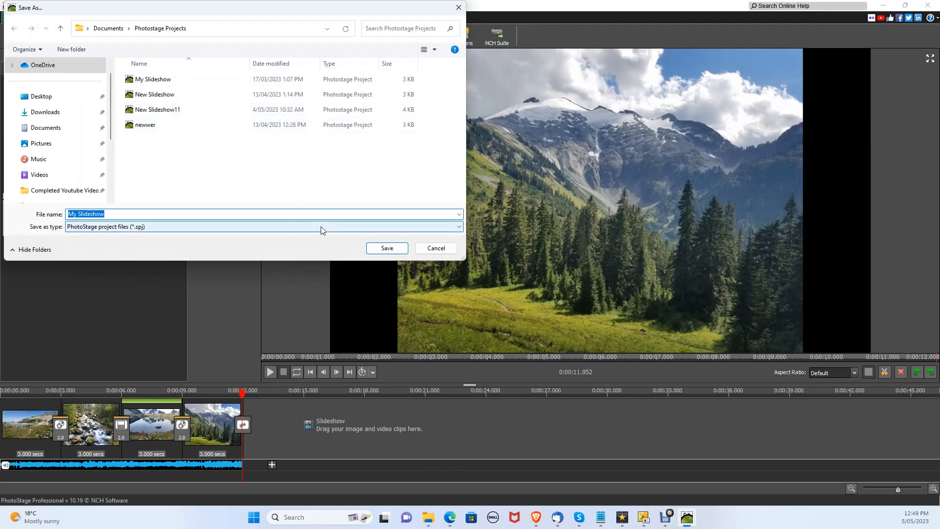
type("New Slideshow")
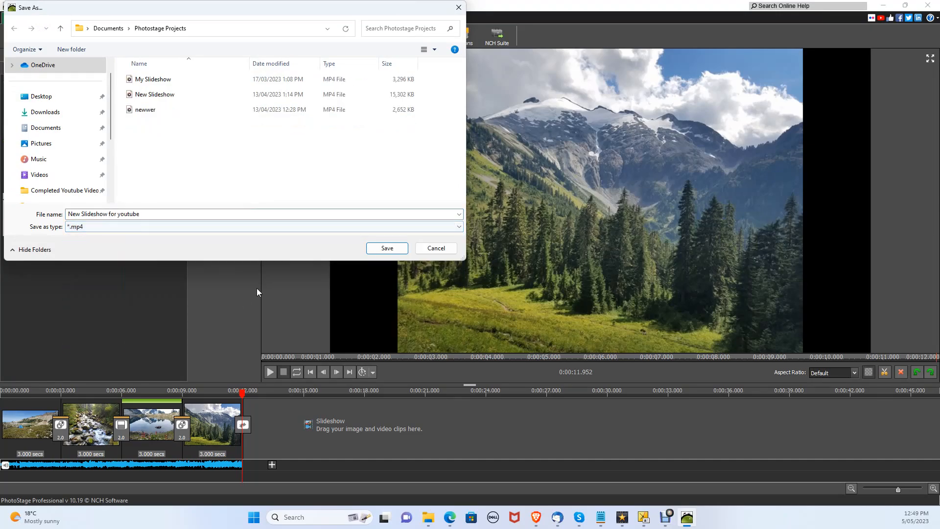
left_click(386, 248)
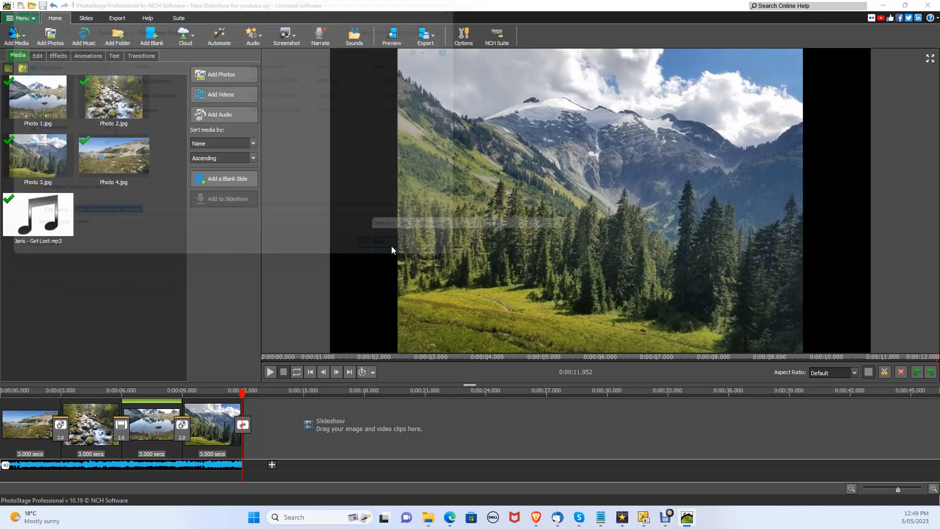
Create the slideshow as a 1920x1080 1080p HD .mp4 video.
left_click(424, 37)
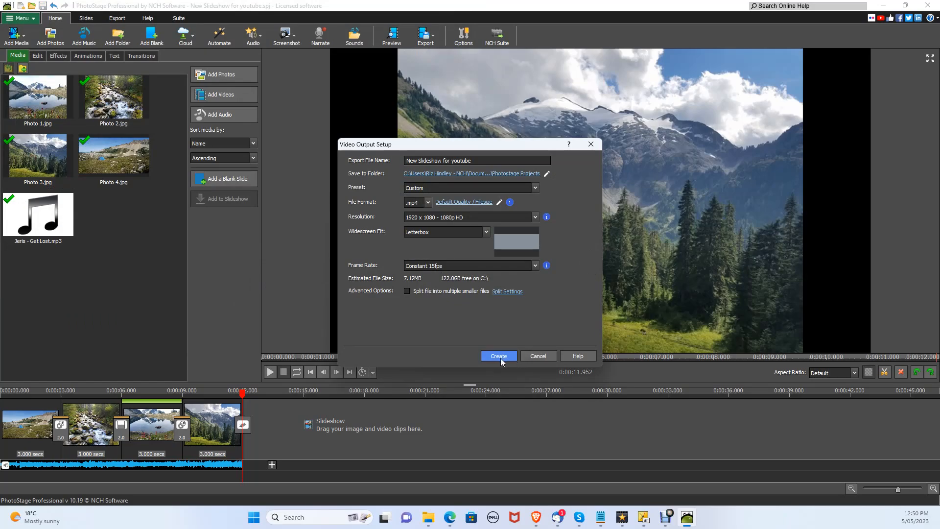
left_click(497, 355)
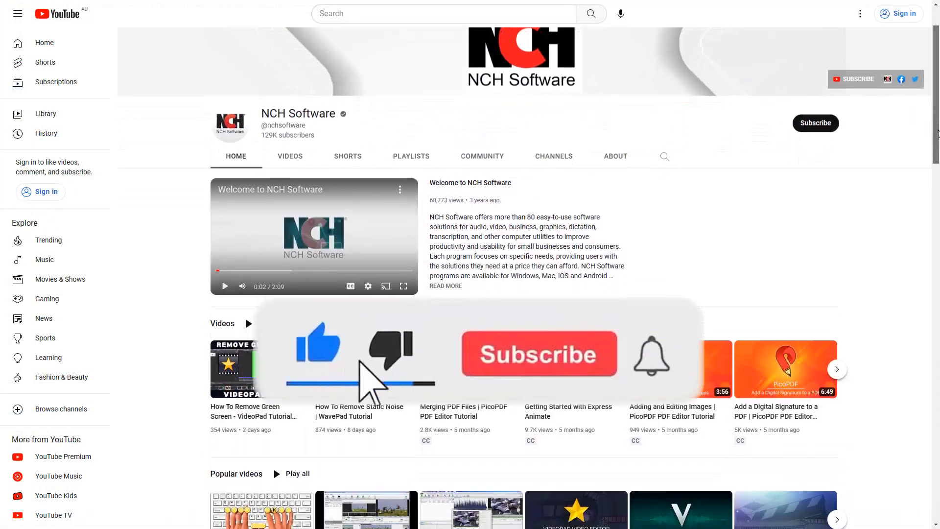
scroll("down", 3)
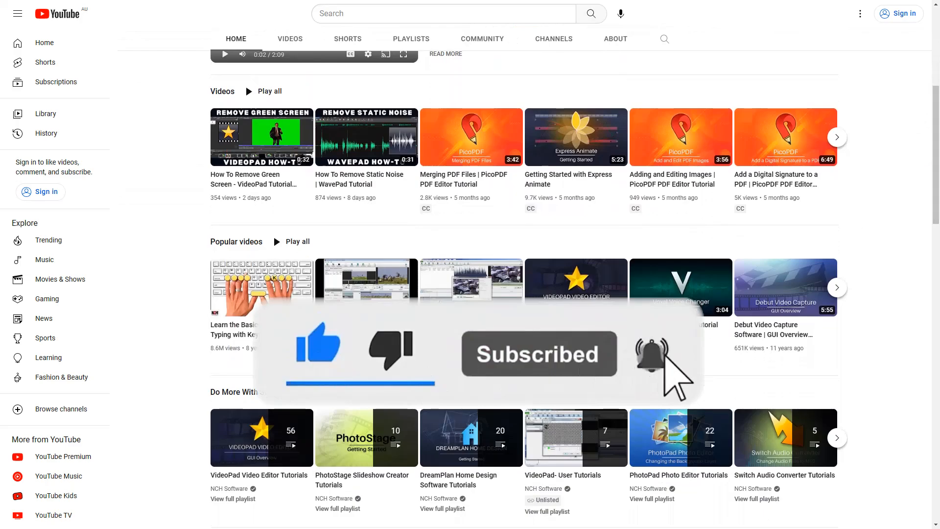
scroll("up", 3)
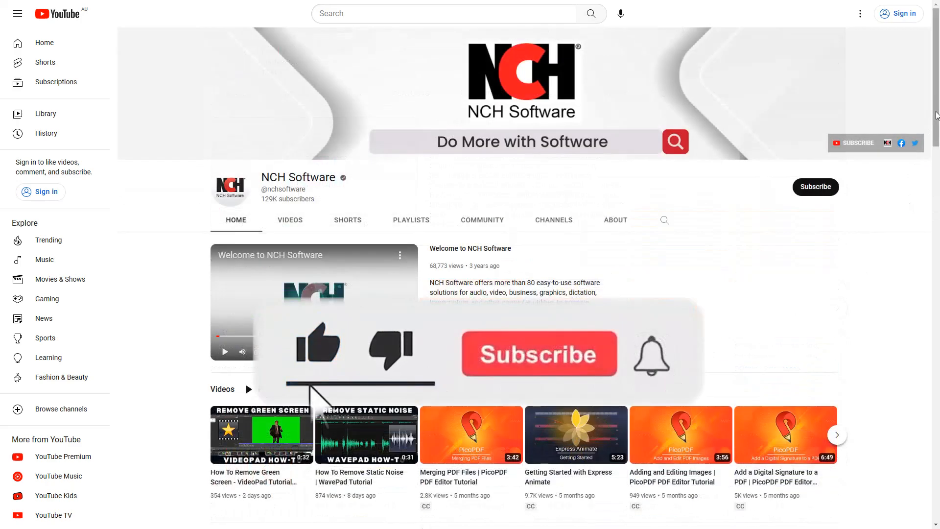